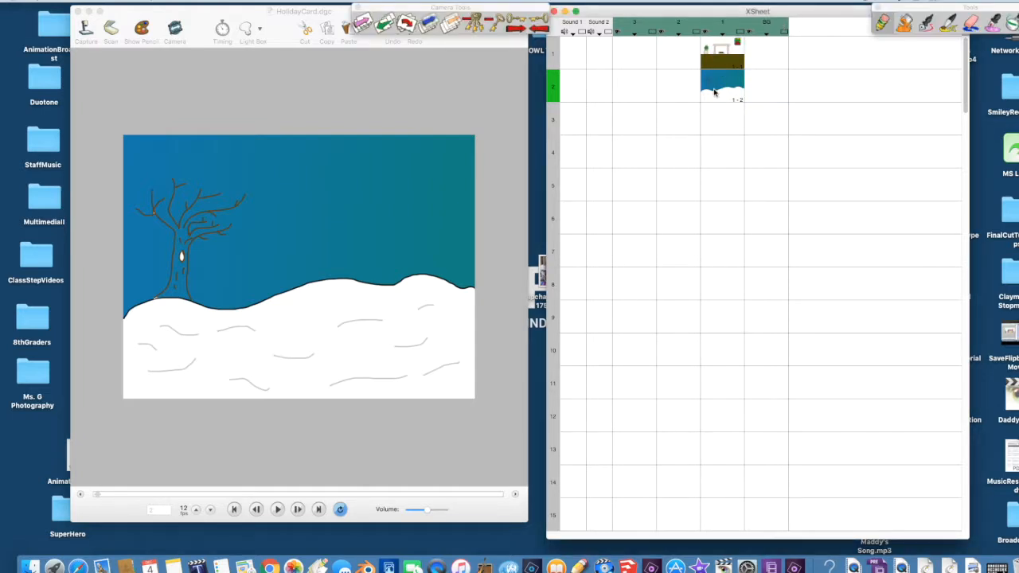
mouse_move(438, 160)
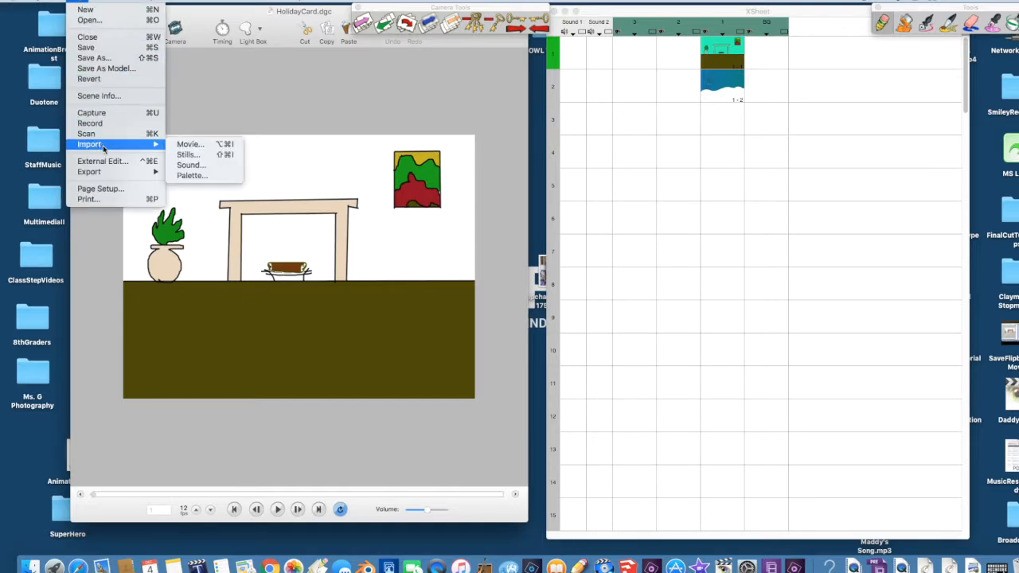
- Export the fireplace frame as a BMP still with alpha removed, saved as House.bmp
left_click(274, 179)
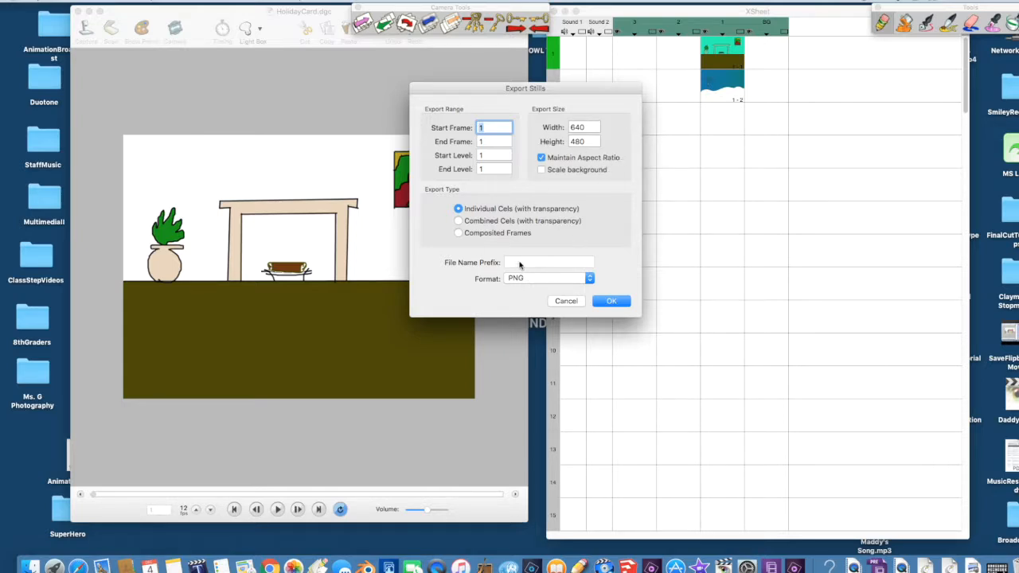
left_click(548, 277)
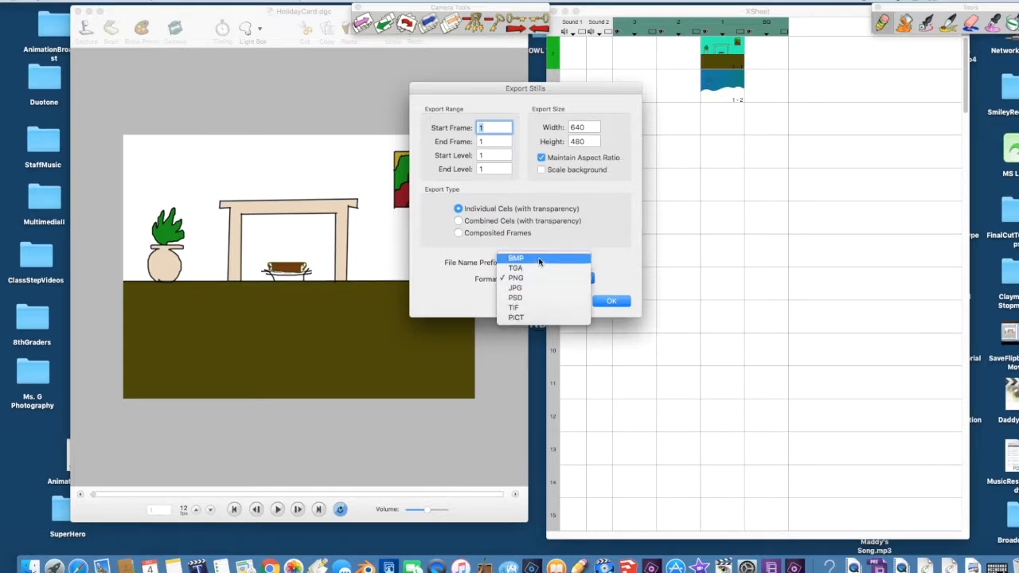
left_click(516, 258)
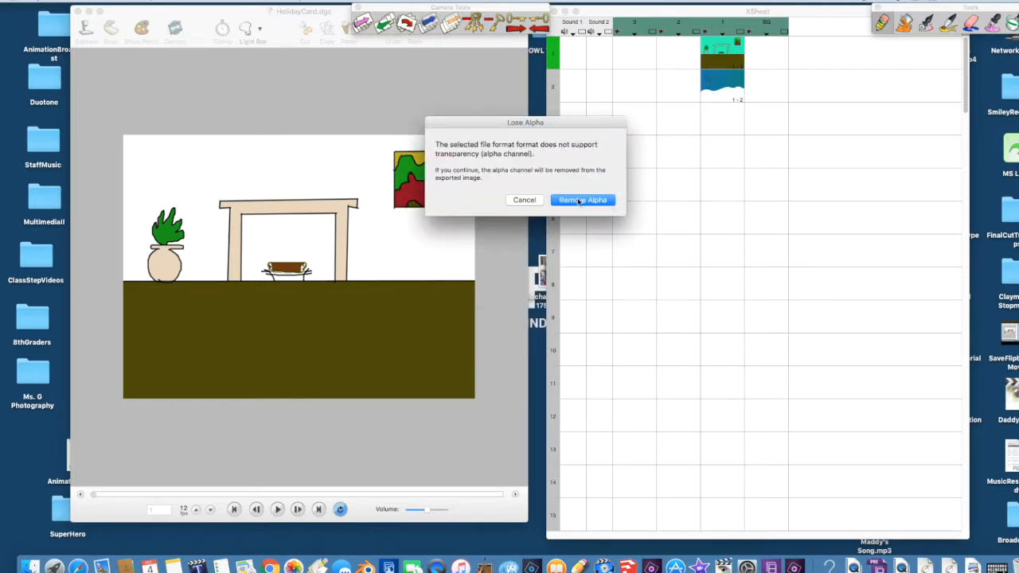
left_click(583, 201)
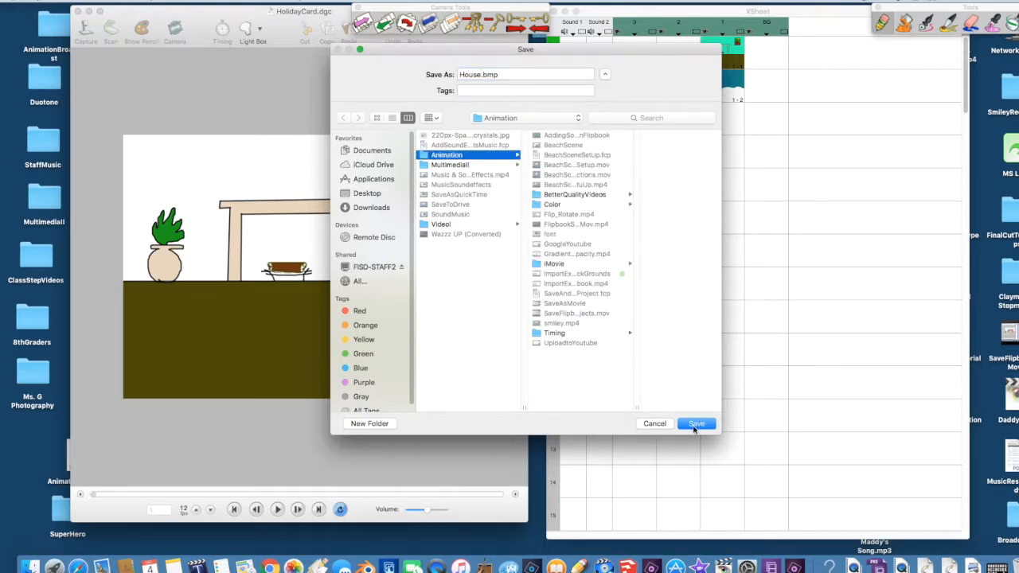
left_click(696, 423)
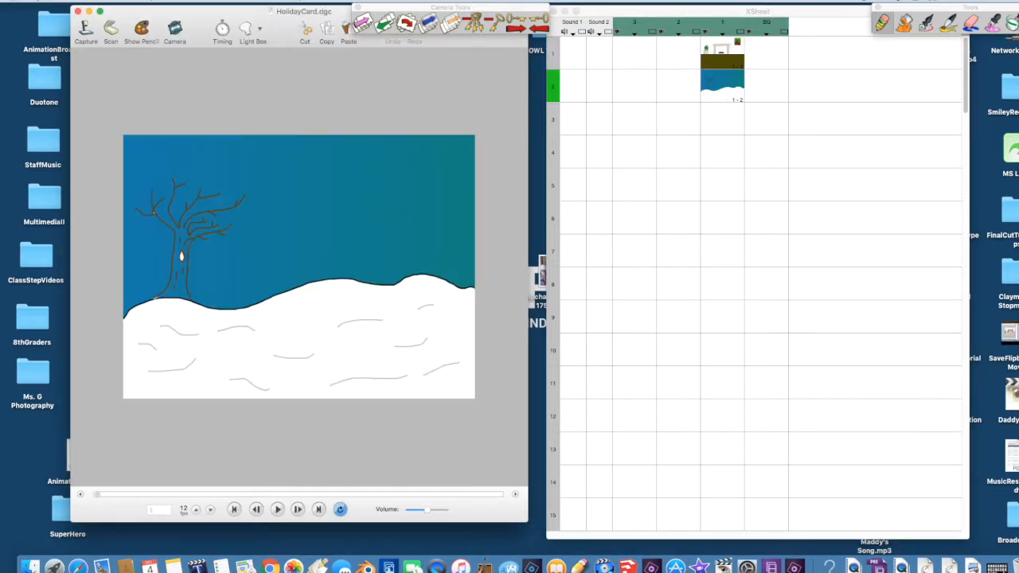
- Export the snowy tree frame as a BMP still with alpha removed, saved as outdoor.bmp
left_click(89, 144)
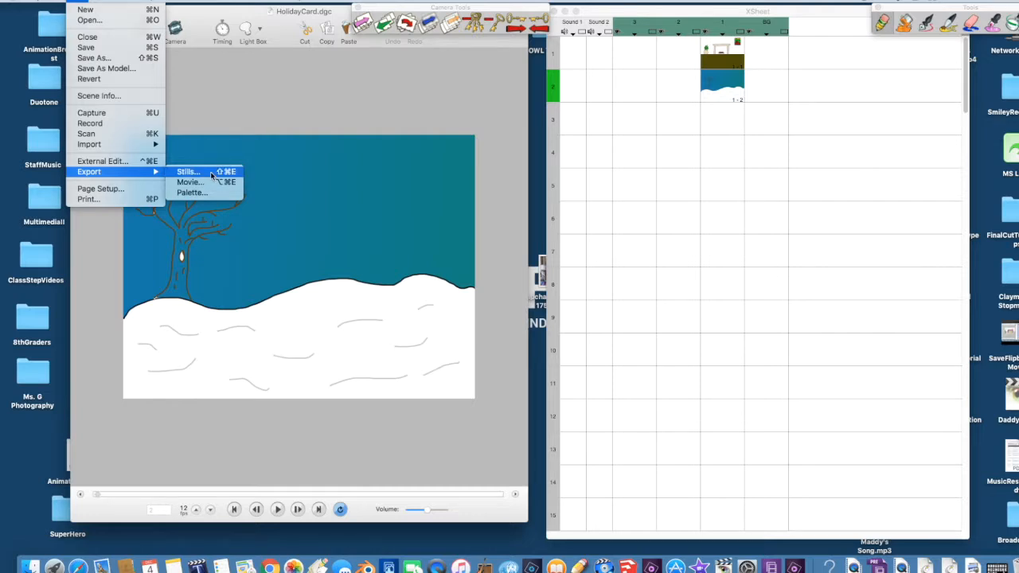
left_click(188, 171)
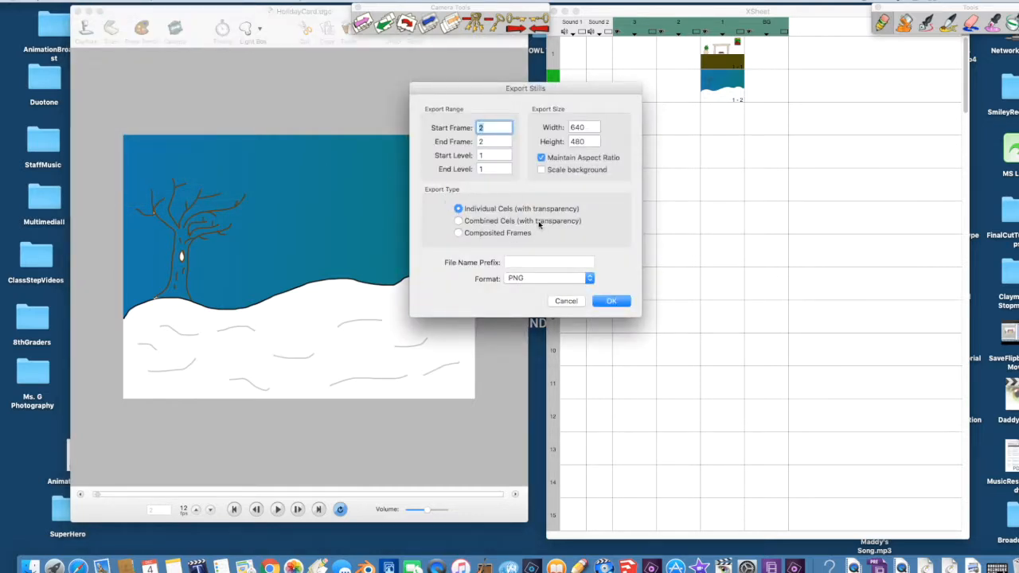
left_click(548, 277)
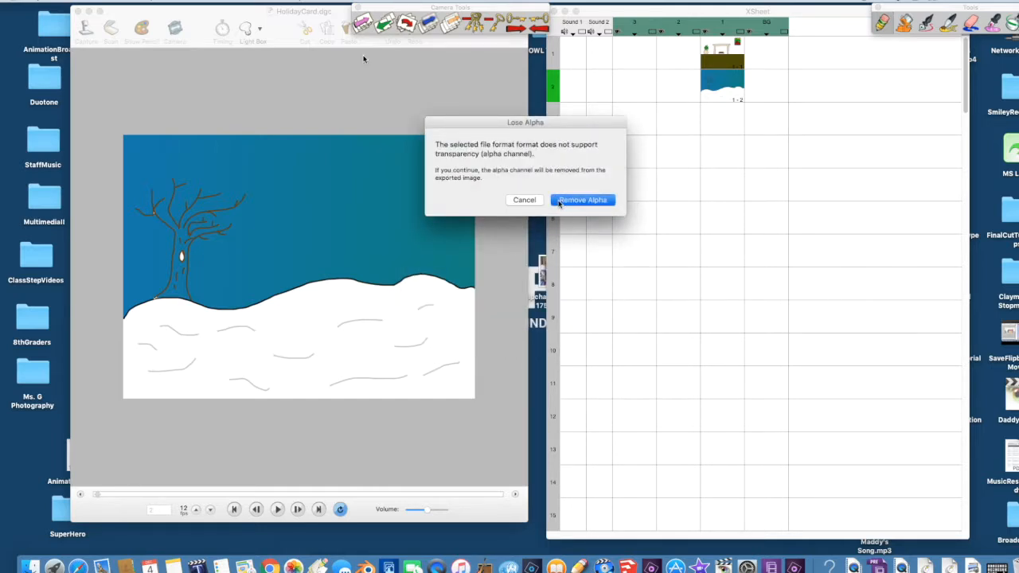
left_click(583, 200)
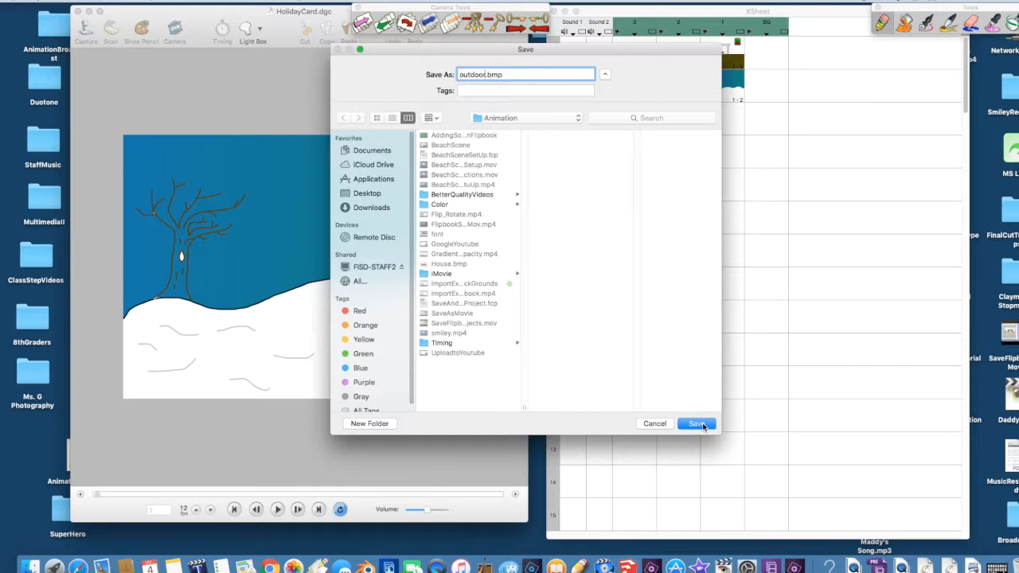
left_click(694, 424)
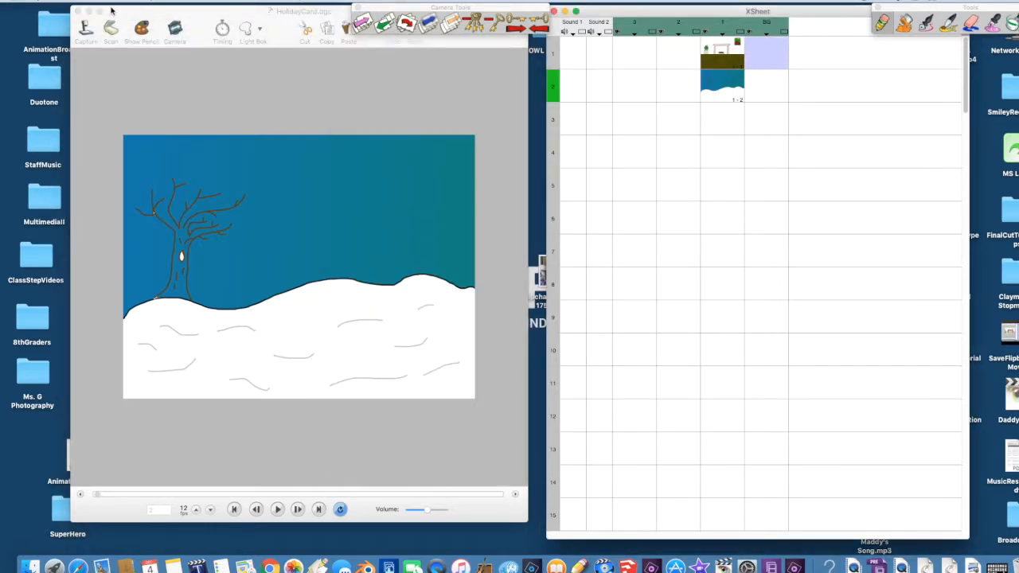
- Import House.bmp at frame 1 and outdoor.bmp at frame 12 of the X-sheet
left_click(83, 10)
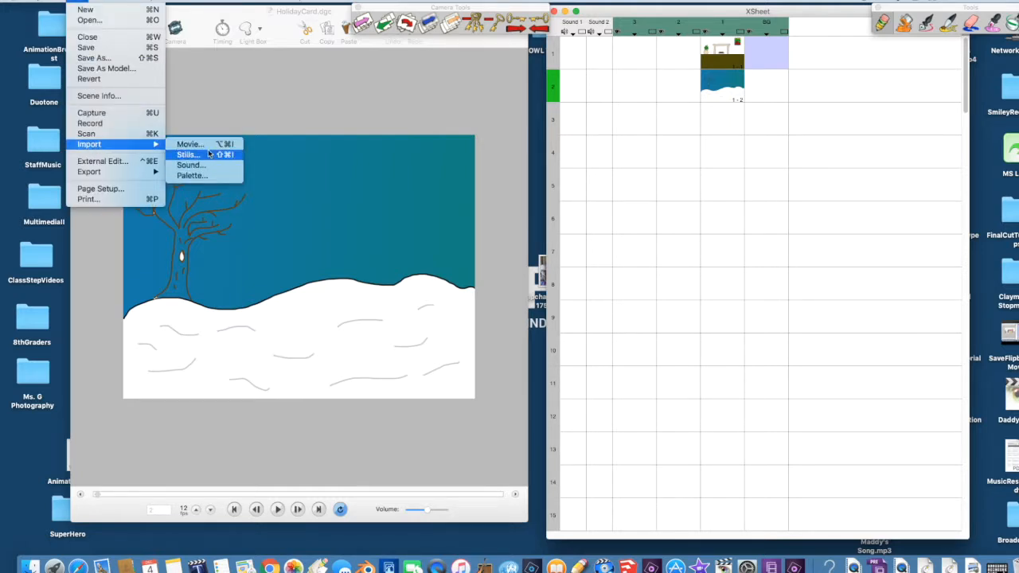
left_click(187, 155)
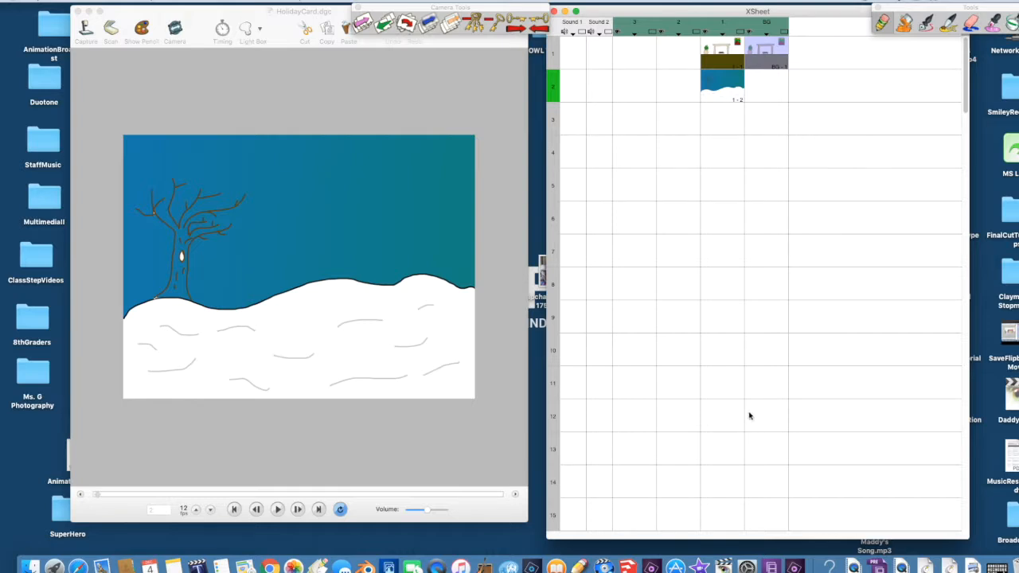
left_click(766, 415)
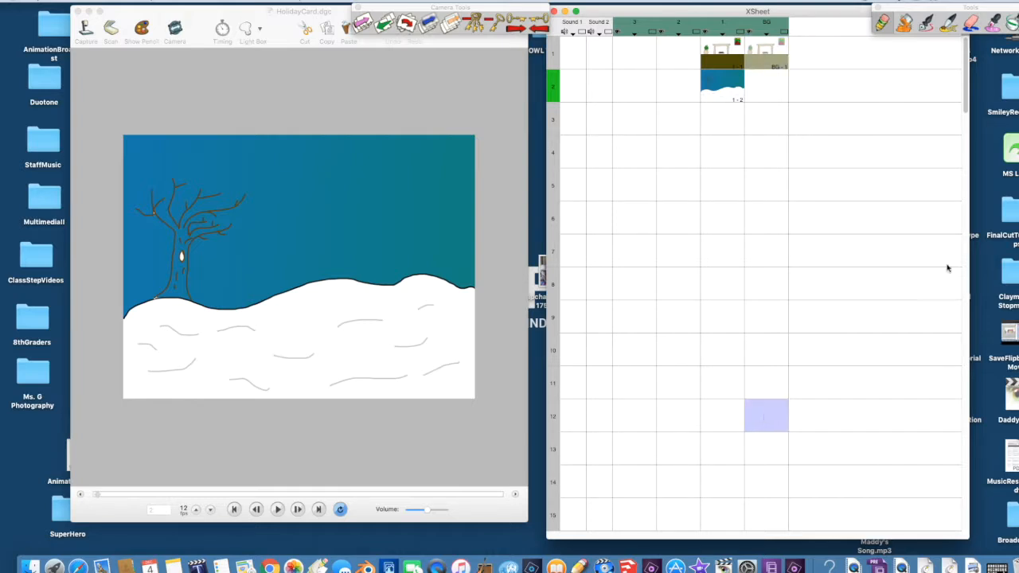
left_click(86, 10)
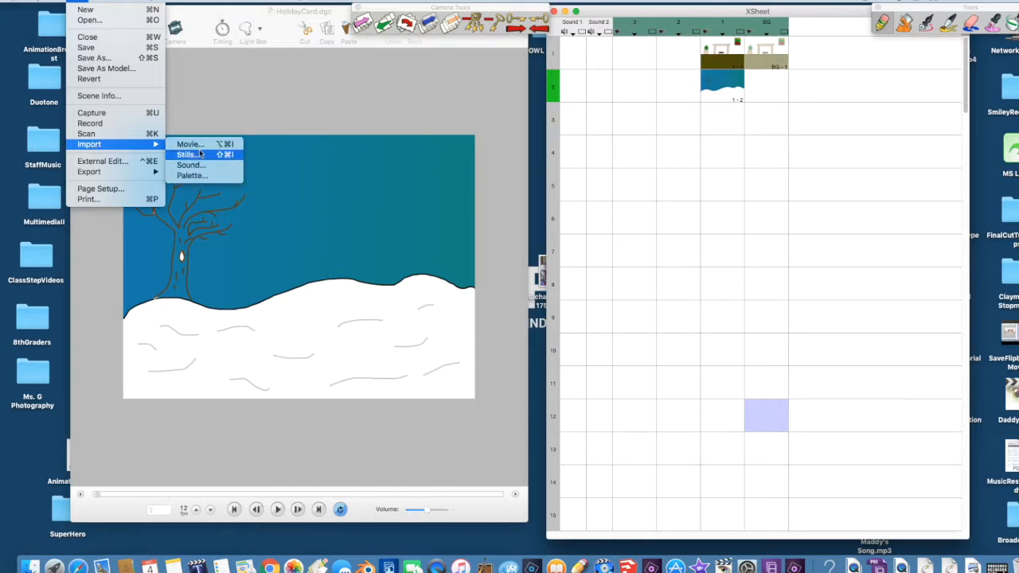
left_click(188, 155)
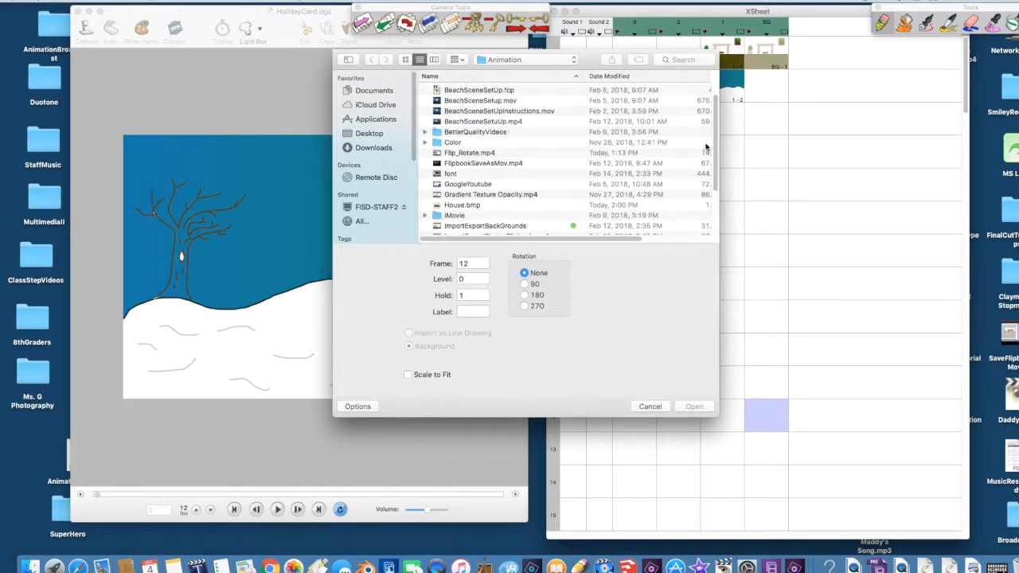
scroll("down", 3)
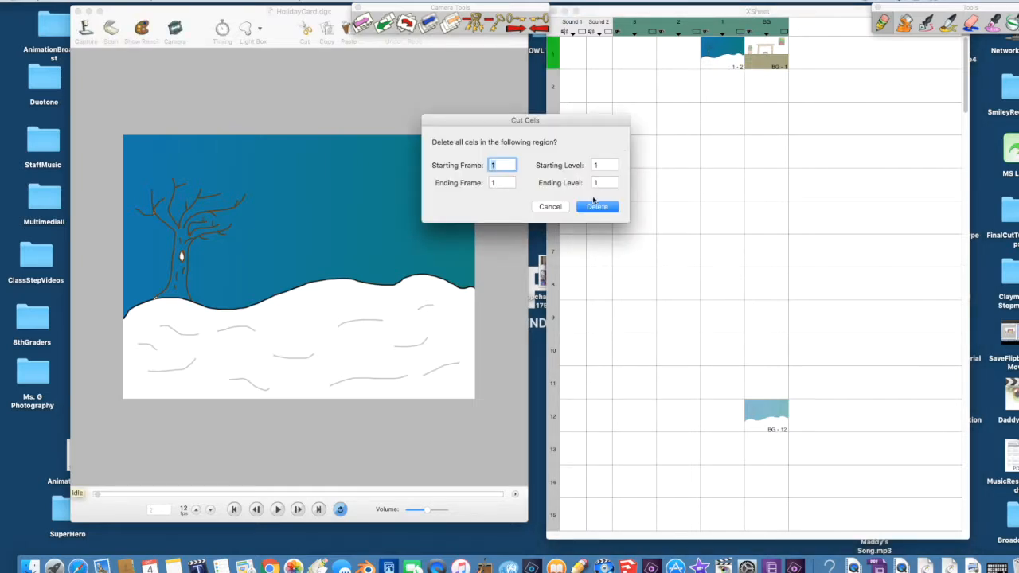
left_click(597, 207)
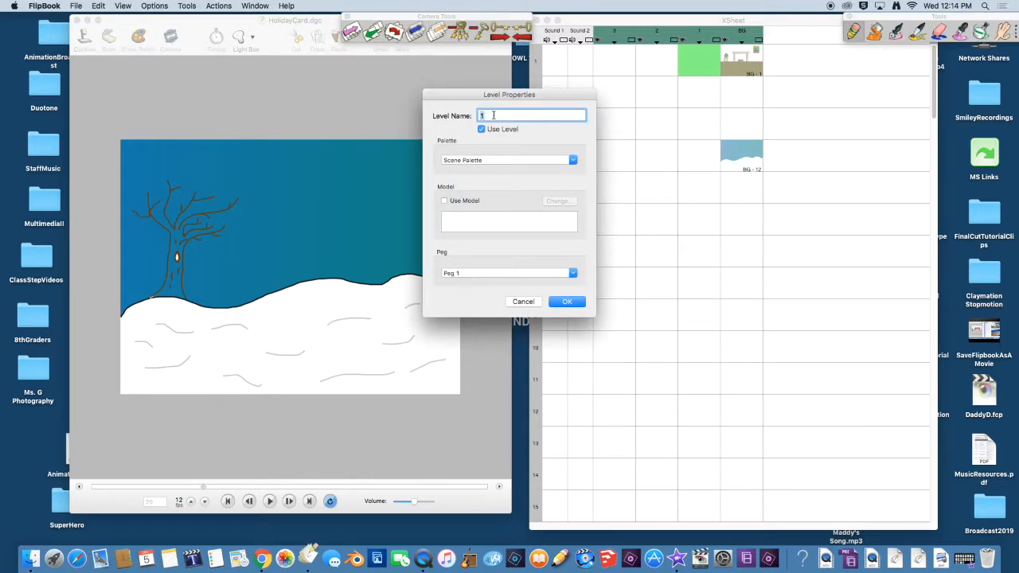
- Name the levels Flames and Character, then create a new level named Snow
type("Flames")
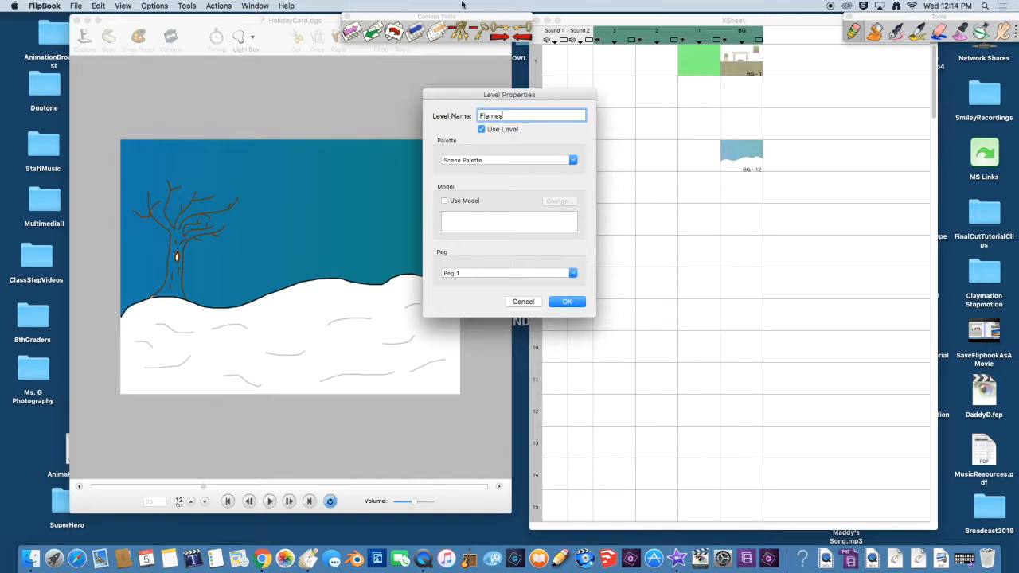
left_click(567, 301)
type("C")
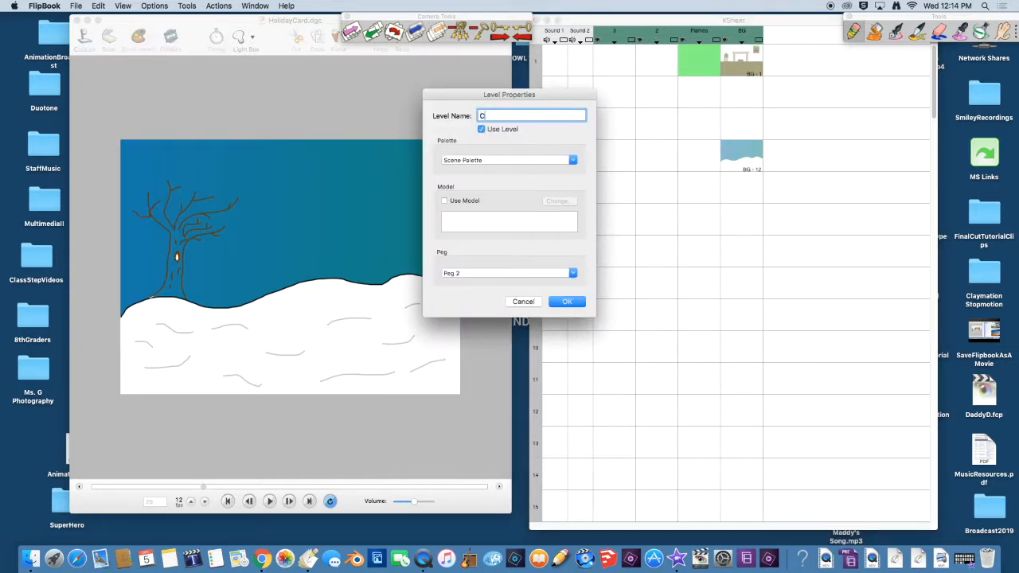
type("haracter")
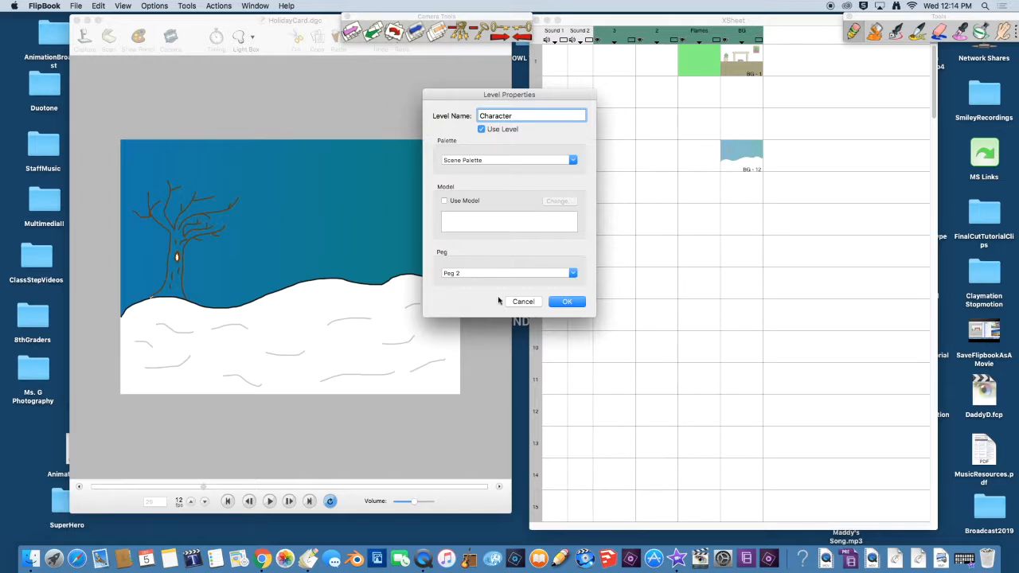
left_click(567, 301)
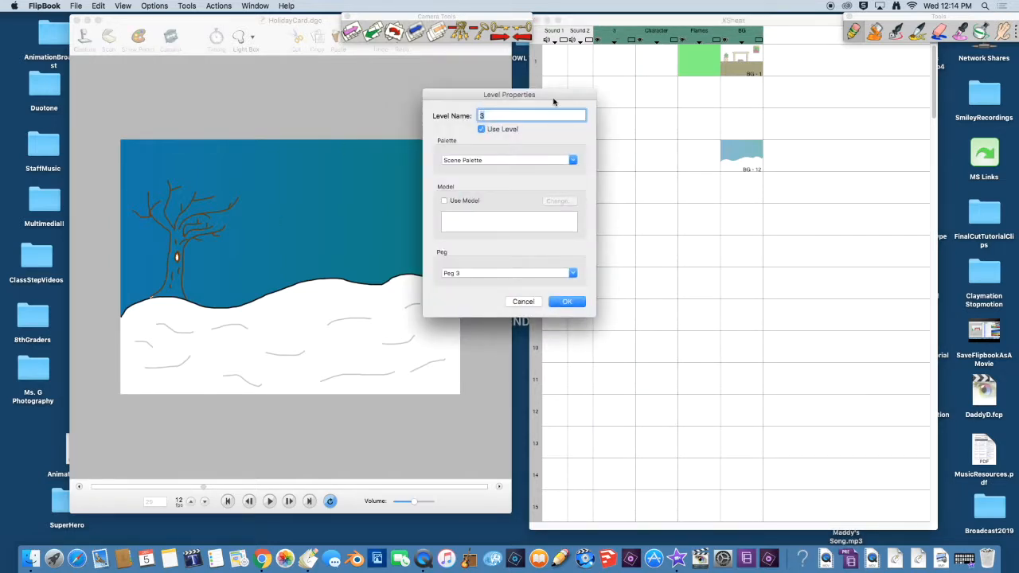
type("Snow")
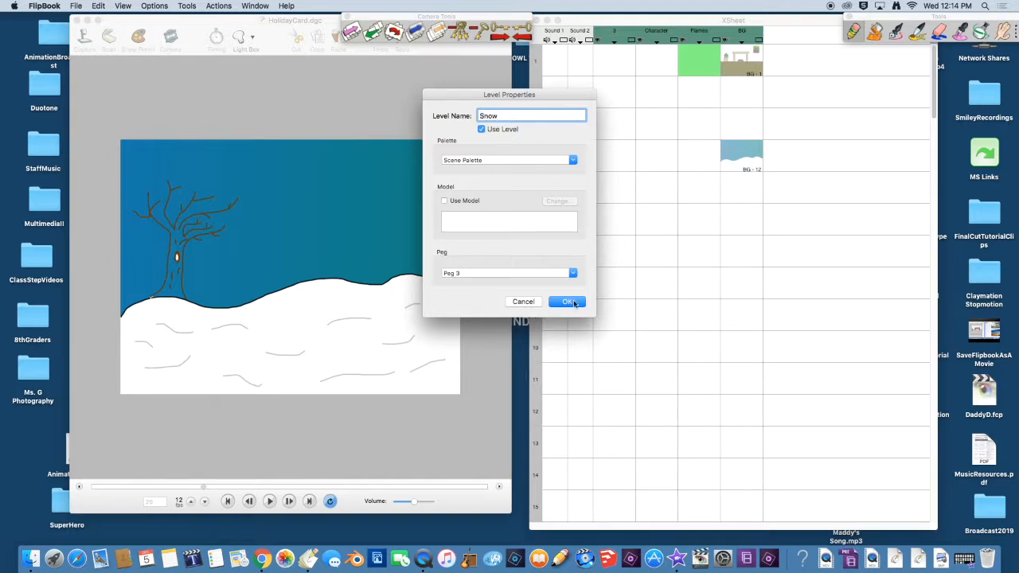
left_click(567, 302)
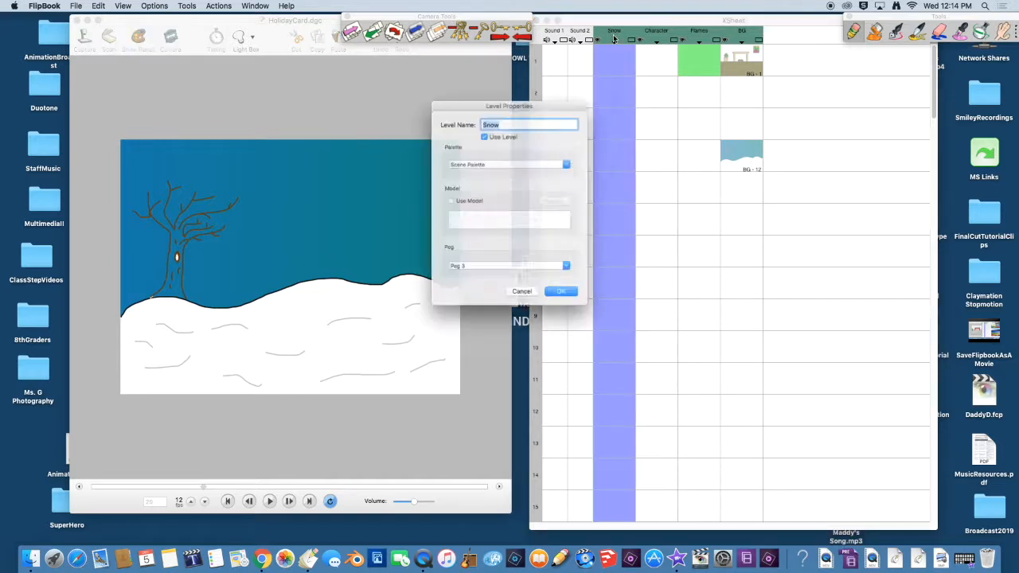
left_click(561, 290)
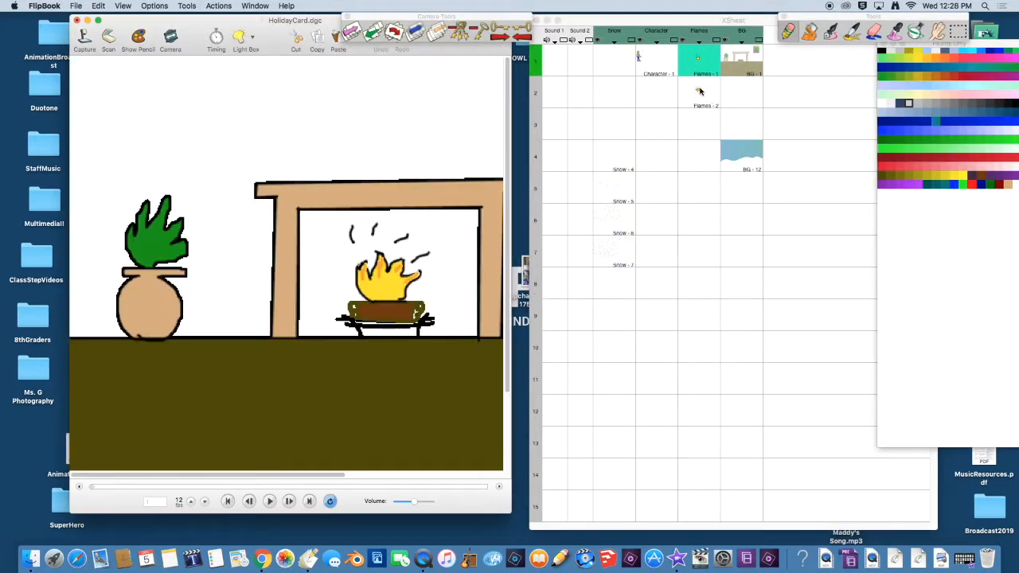
- Draw falling-snow frames Snow 4 through Snow 7 over the outdoor tree scene
left_click(707, 90)
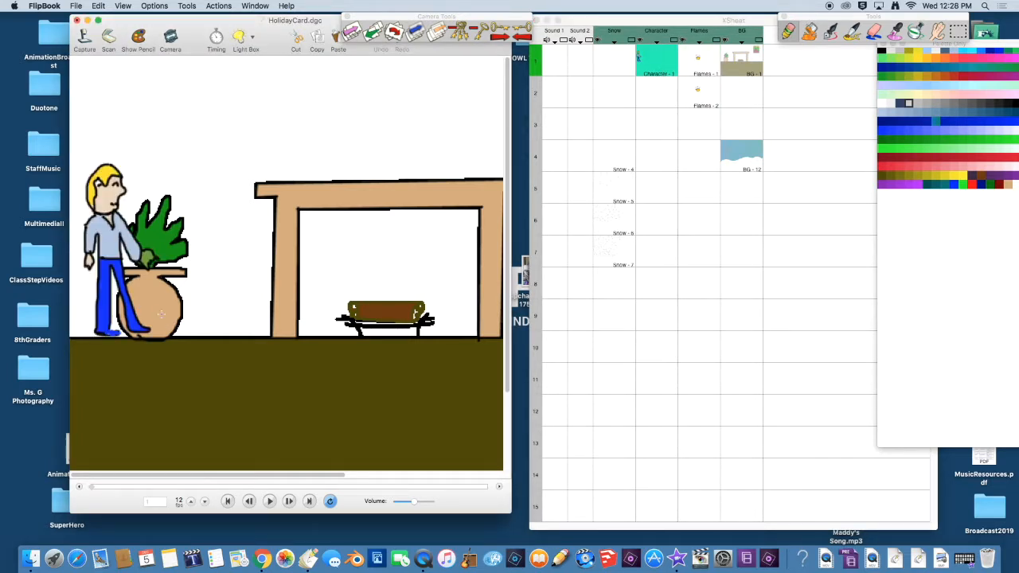
mouse_move(672, 199)
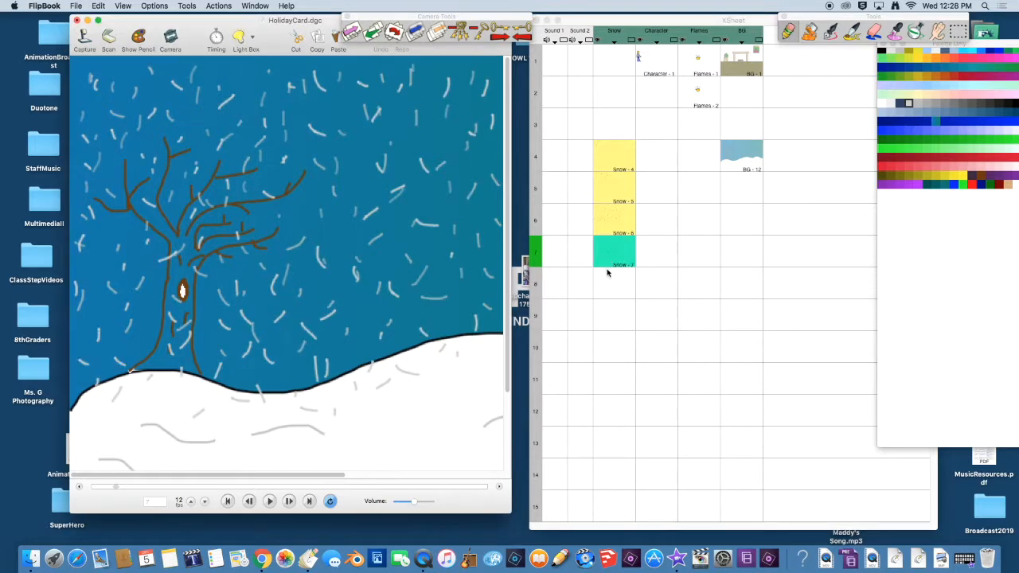
mouse_move(64, 135)
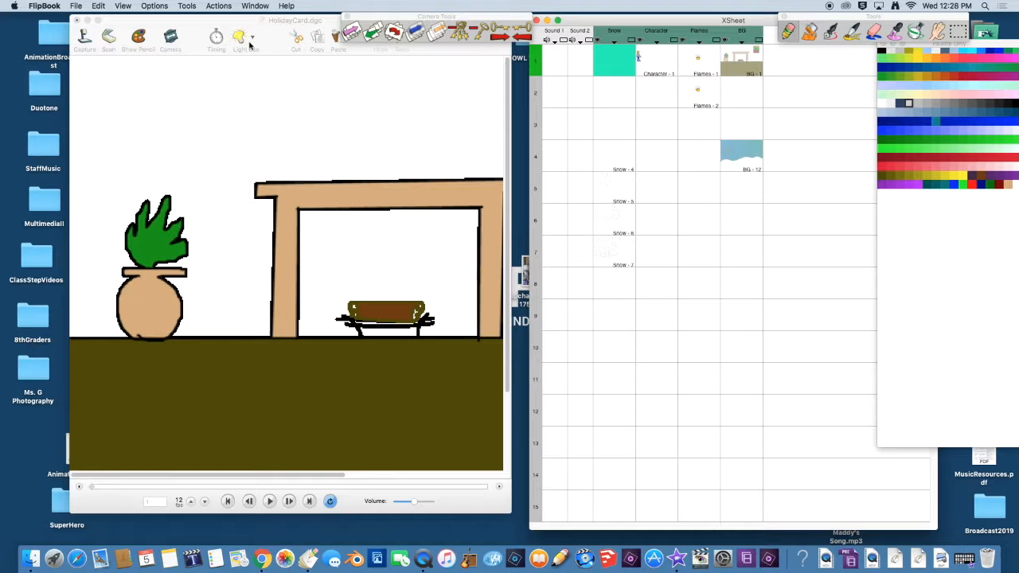
- Enable reference levels A and B as faint guides in Light Table Options
left_click(241, 39)
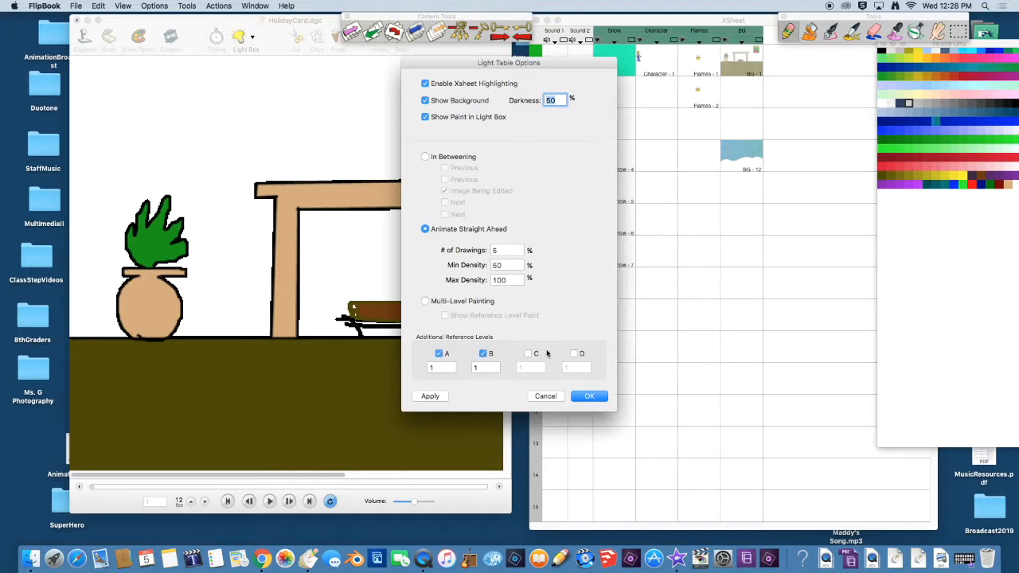
mouse_move(567, 390)
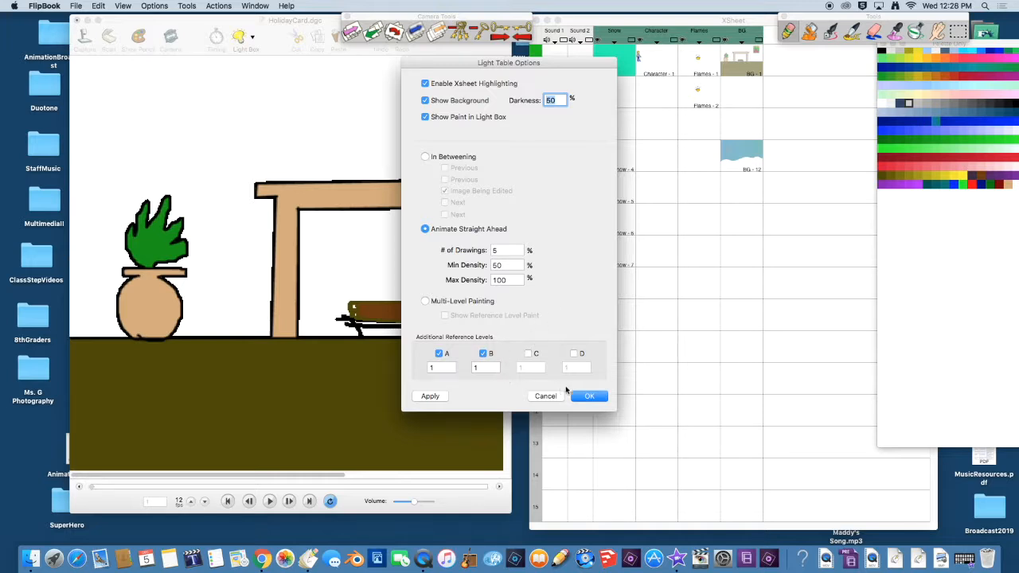
left_click(589, 394)
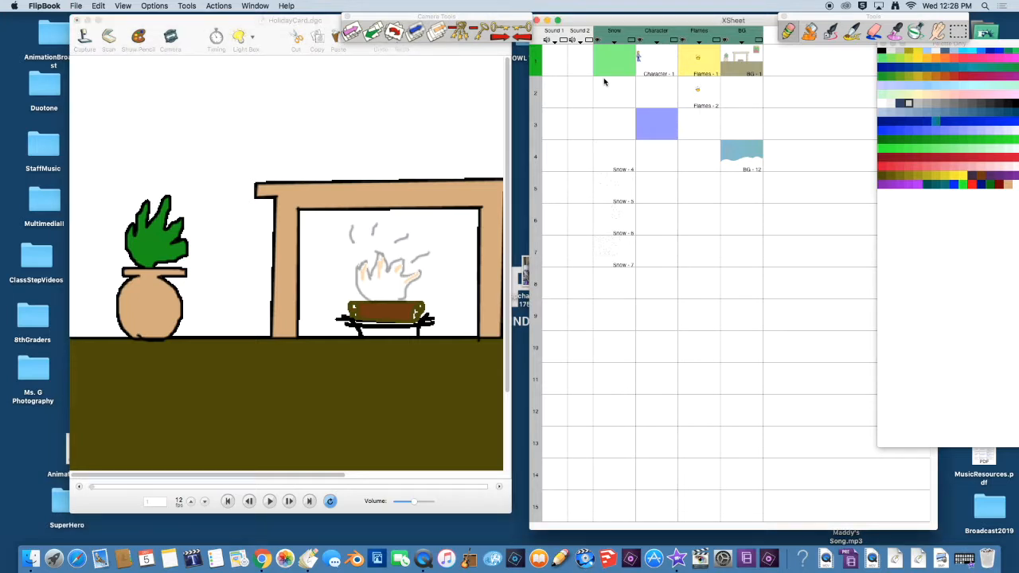
mouse_move(668, 171)
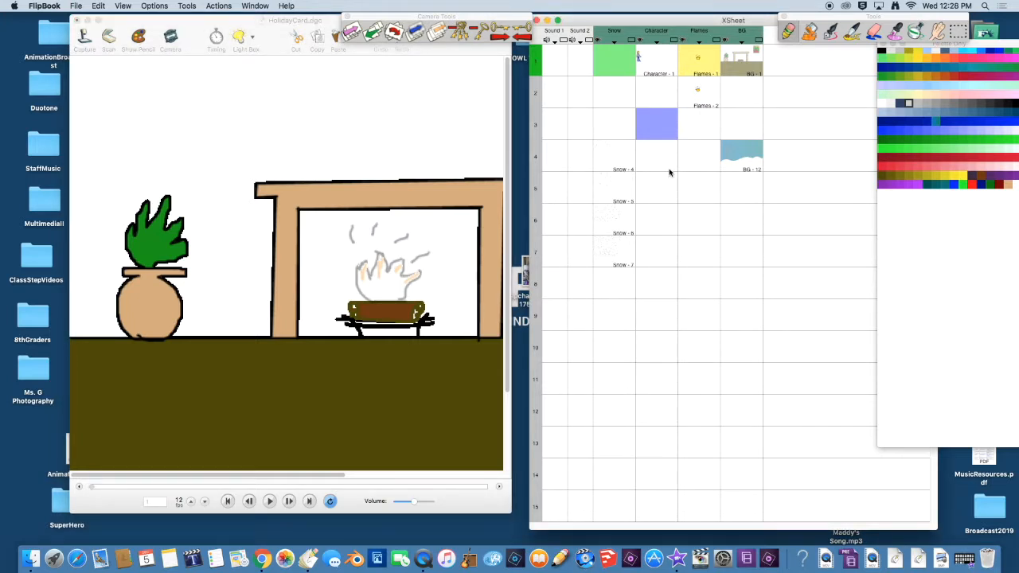
mouse_move(736, 82)
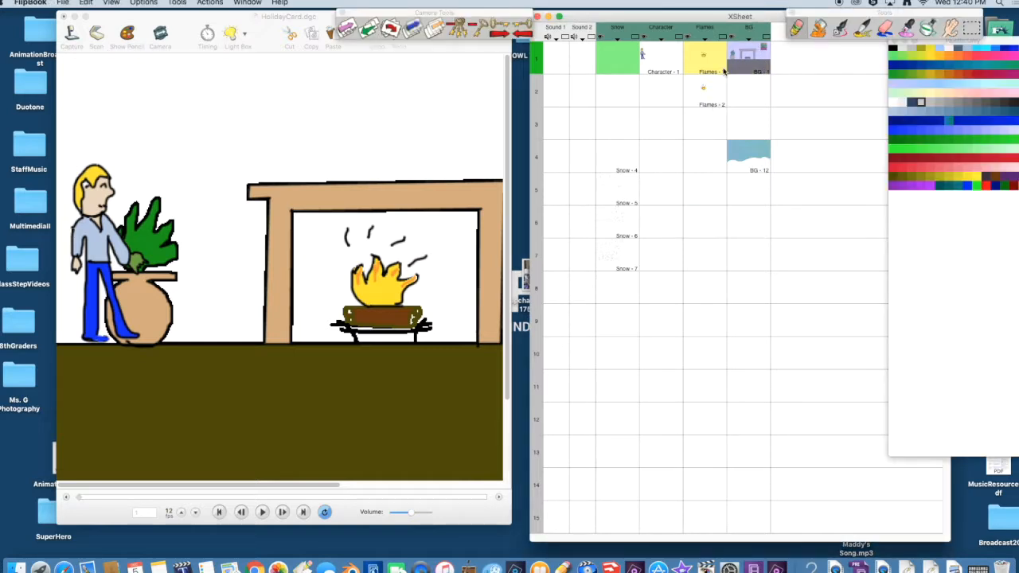
mouse_move(726, 67)
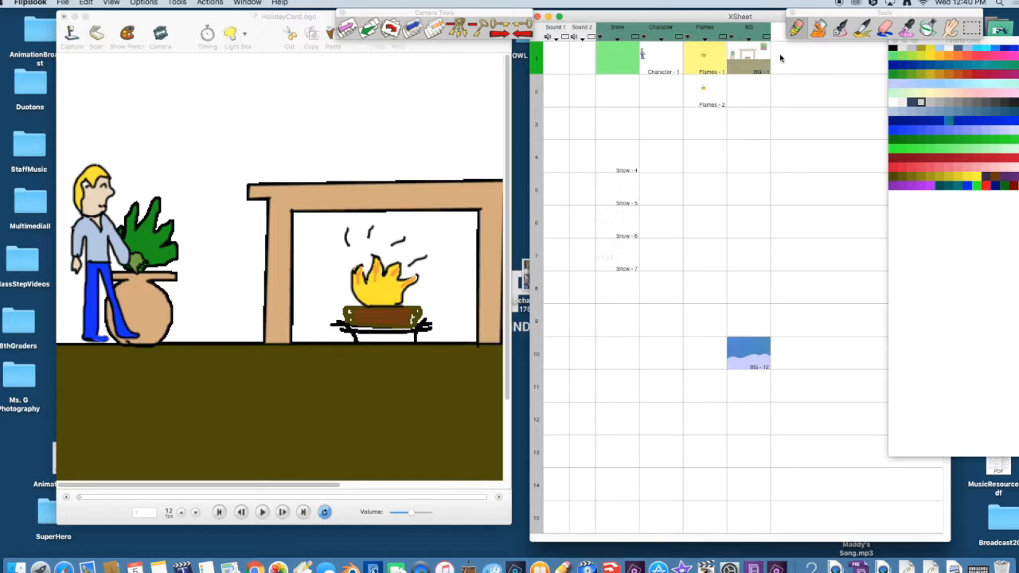
- Copy Flames 1 and Flames 2 and paste them repeatedly down the Flames column
left_click(704, 90)
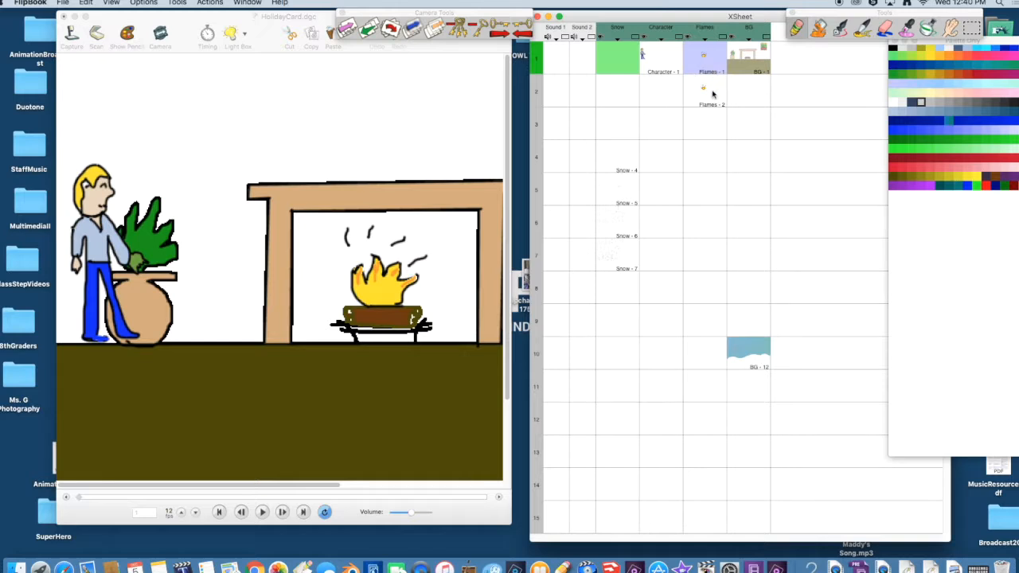
left_click(703, 89)
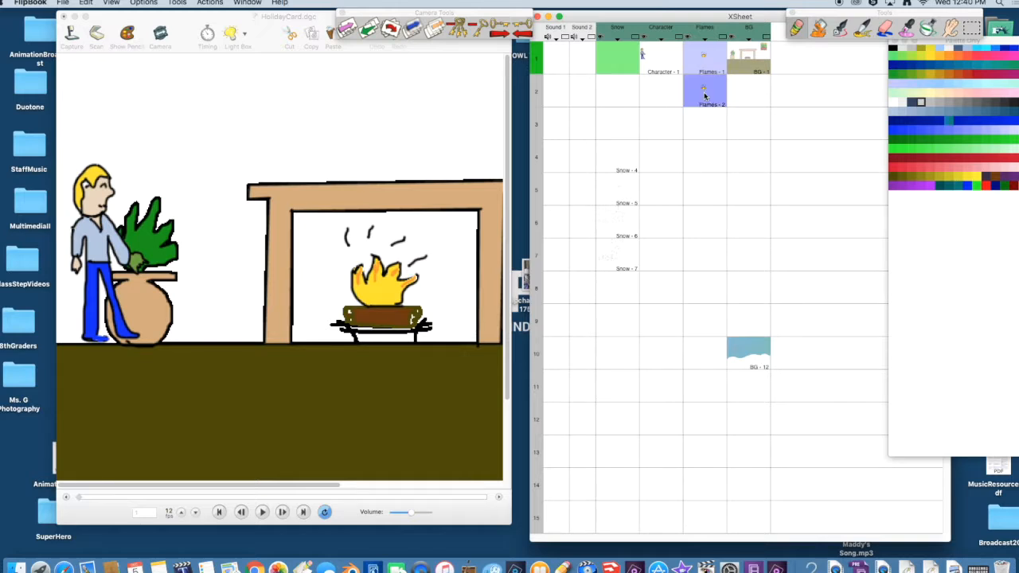
left_click(86, 3)
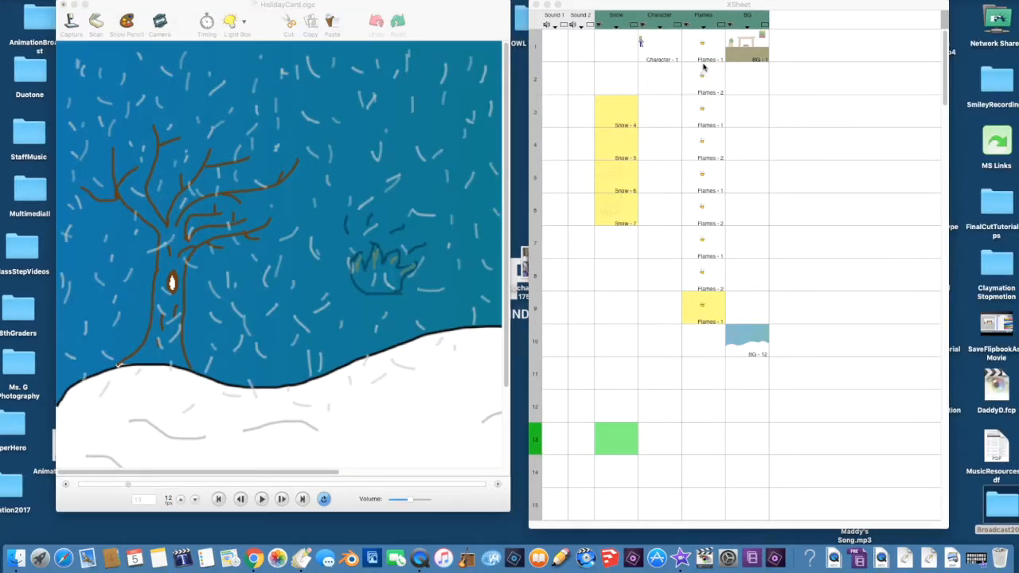
mouse_move(601, 256)
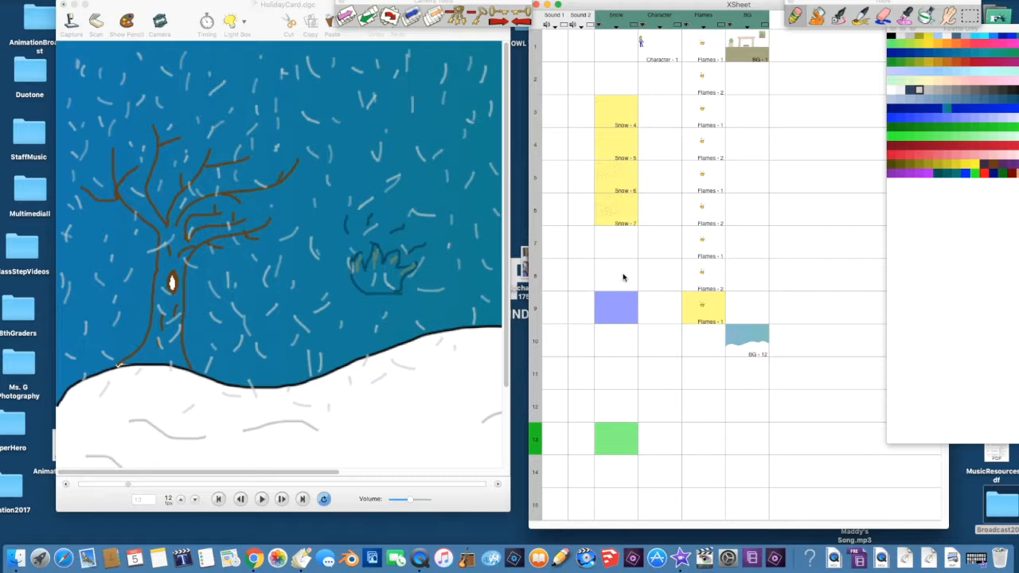
mouse_move(614, 121)
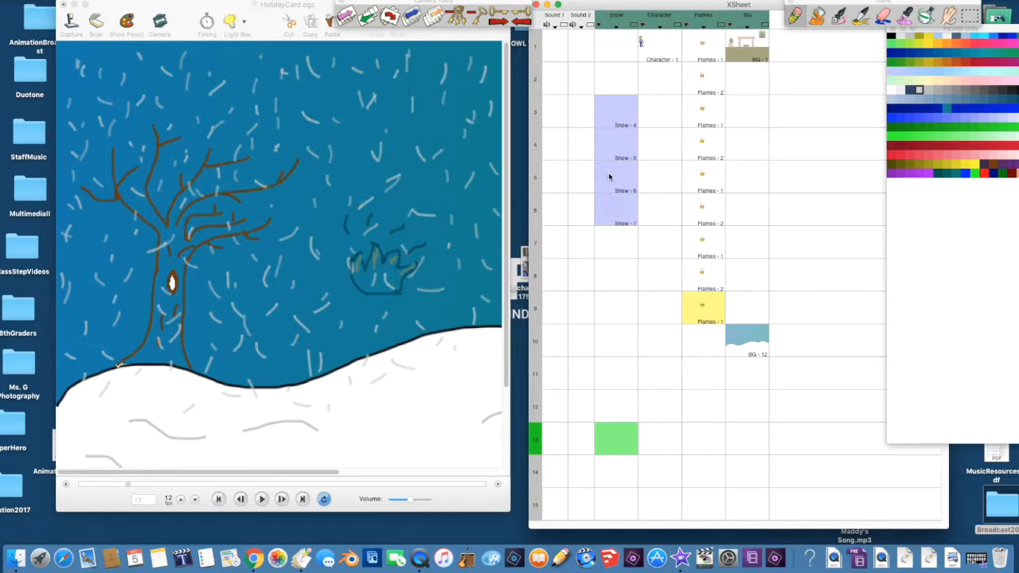
- Drag the four Snow cells from rows 4–7 down to start at frame 10
left_click(614, 269)
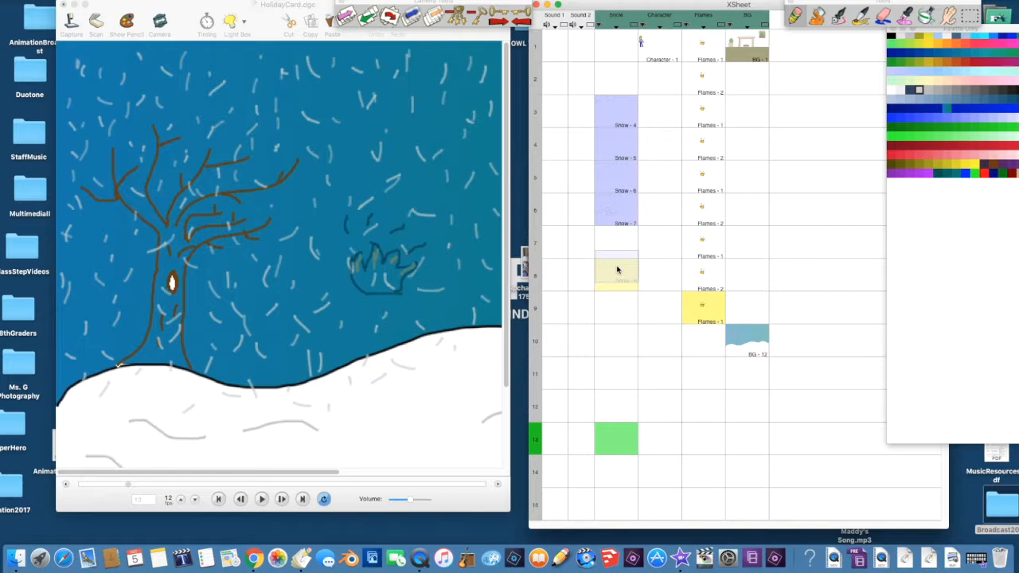
left_click(618, 342)
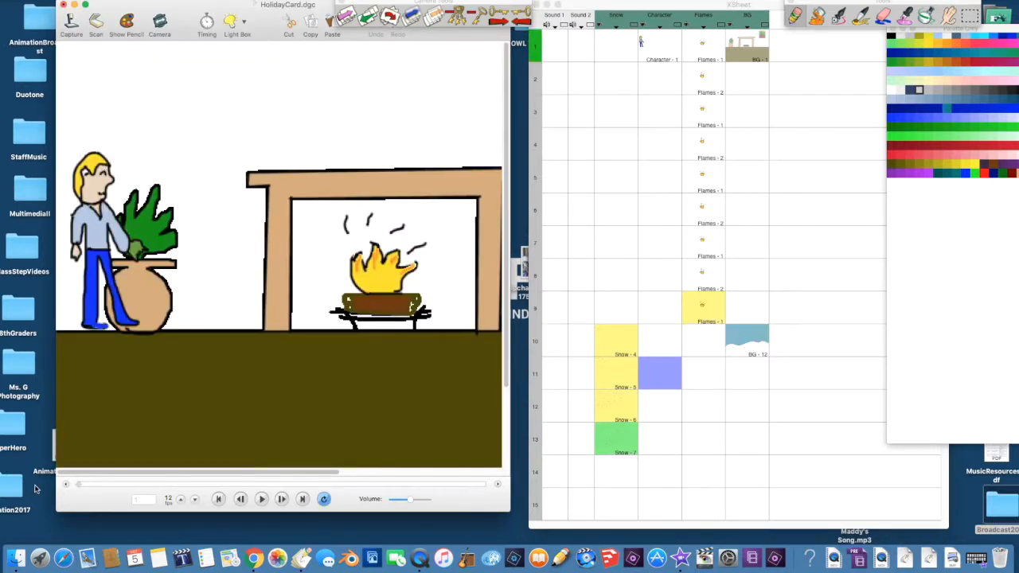
- Jump to a later X-sheet frame showing the outdoor tree and snowy hill
left_click(261, 500)
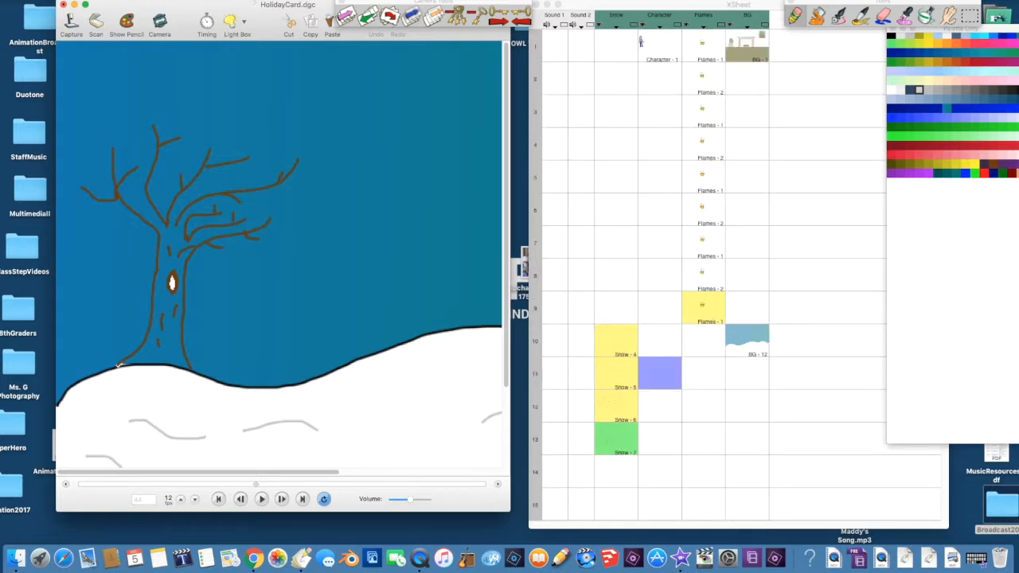
mouse_move(724, 312)
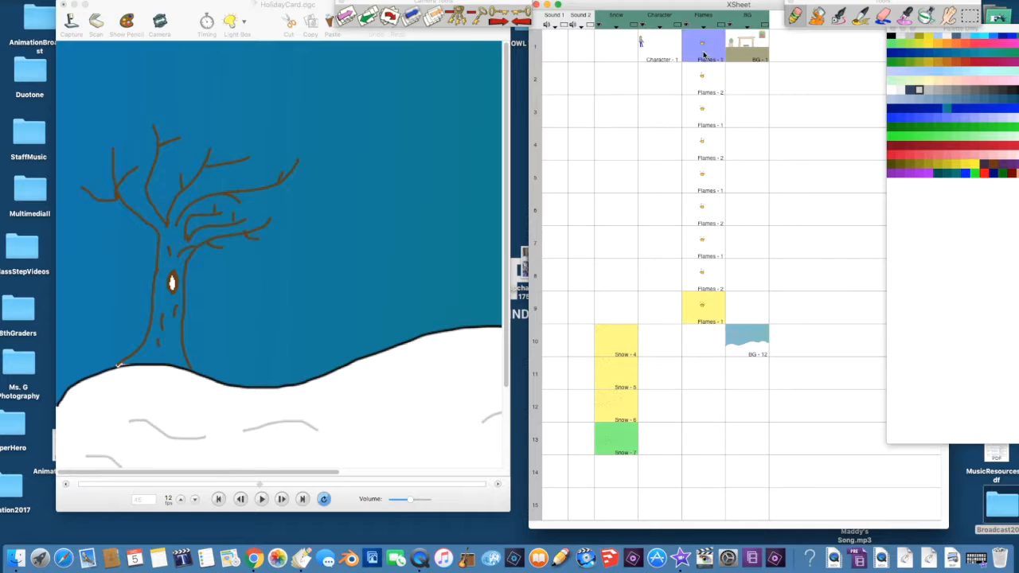
mouse_move(730, 78)
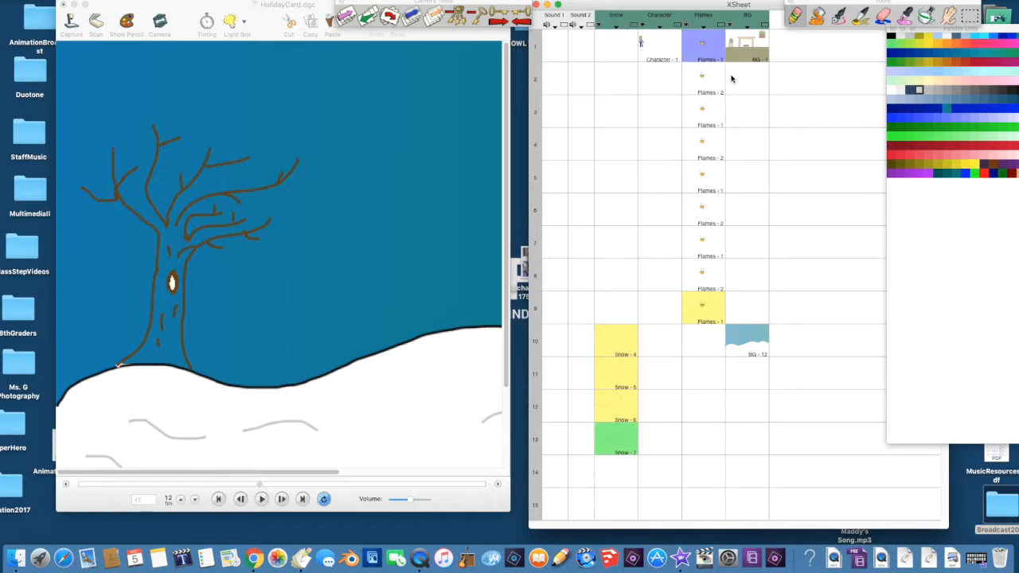